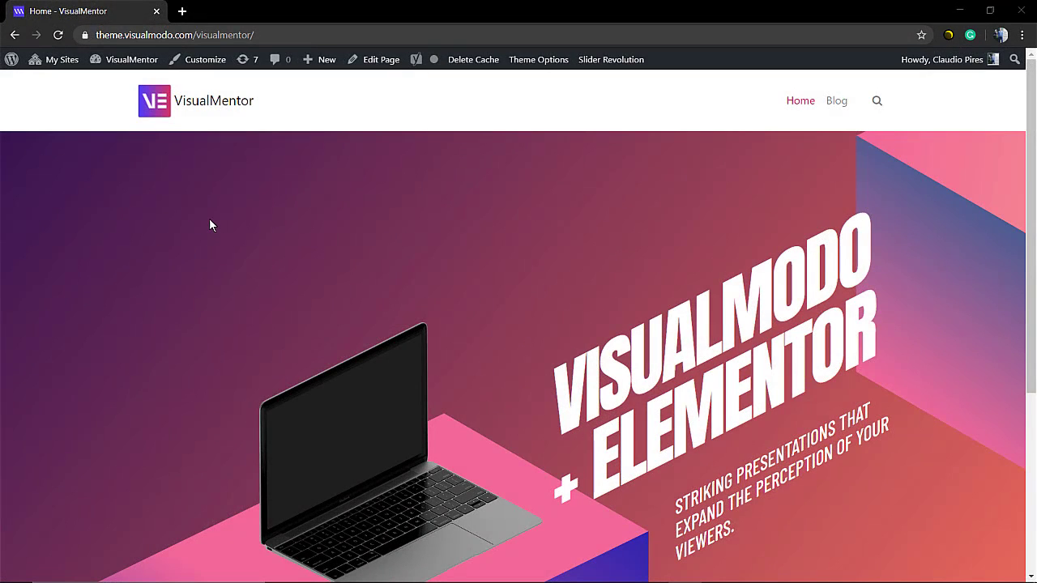
# Open the WordPress dashboard in a new tab and go to Slider Revolution's modules page.
pyautogui.click(195, 100)
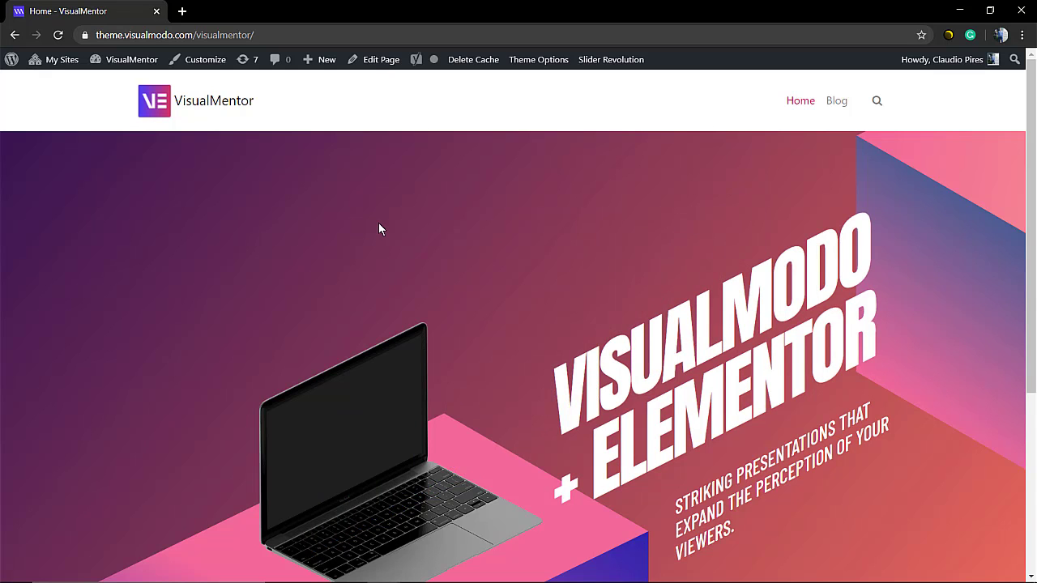
pyautogui.moveTo(382, 227)
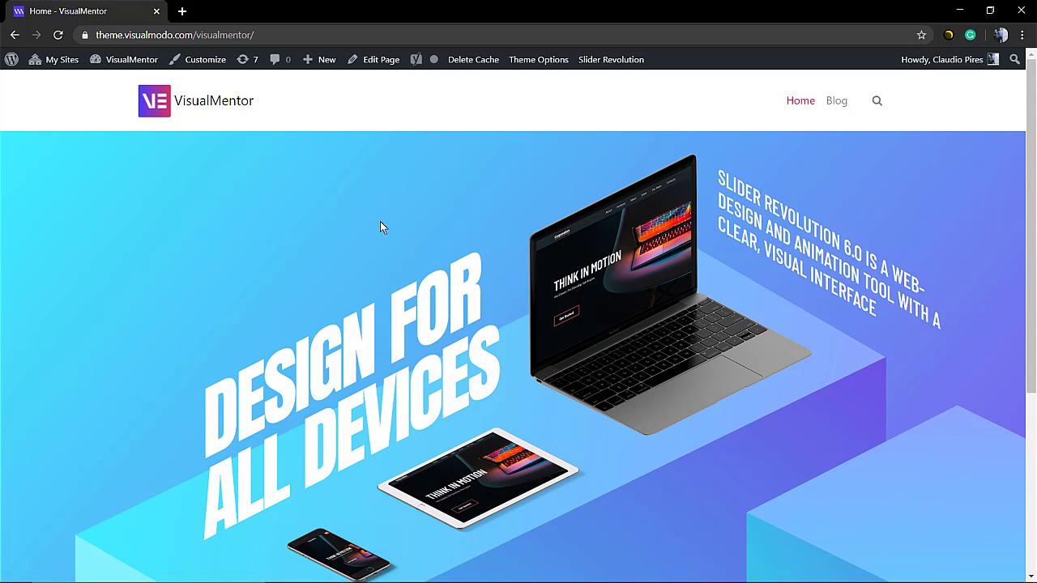
pyautogui.moveTo(382, 119)
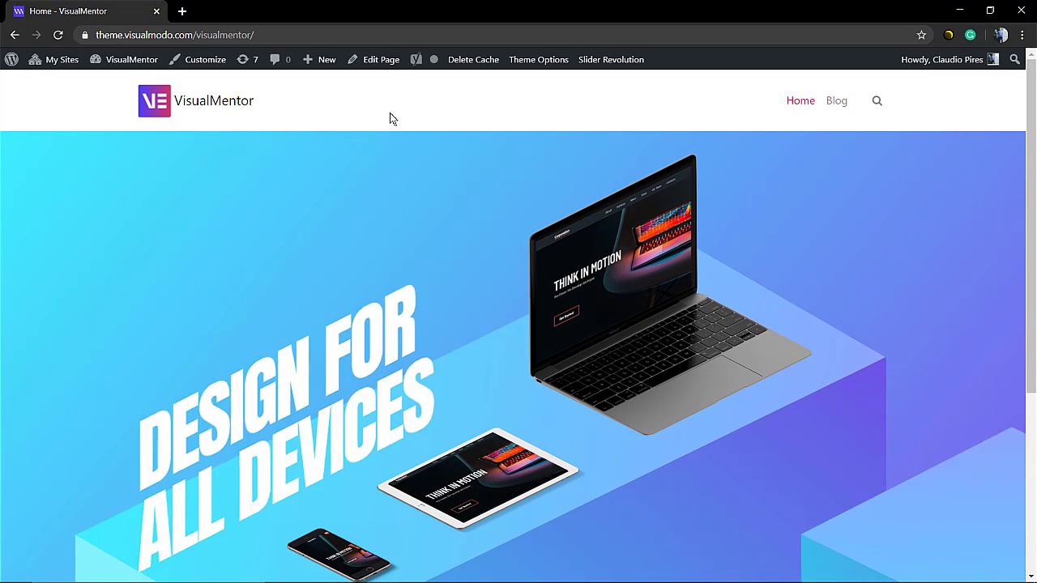
pyautogui.click(132, 59)
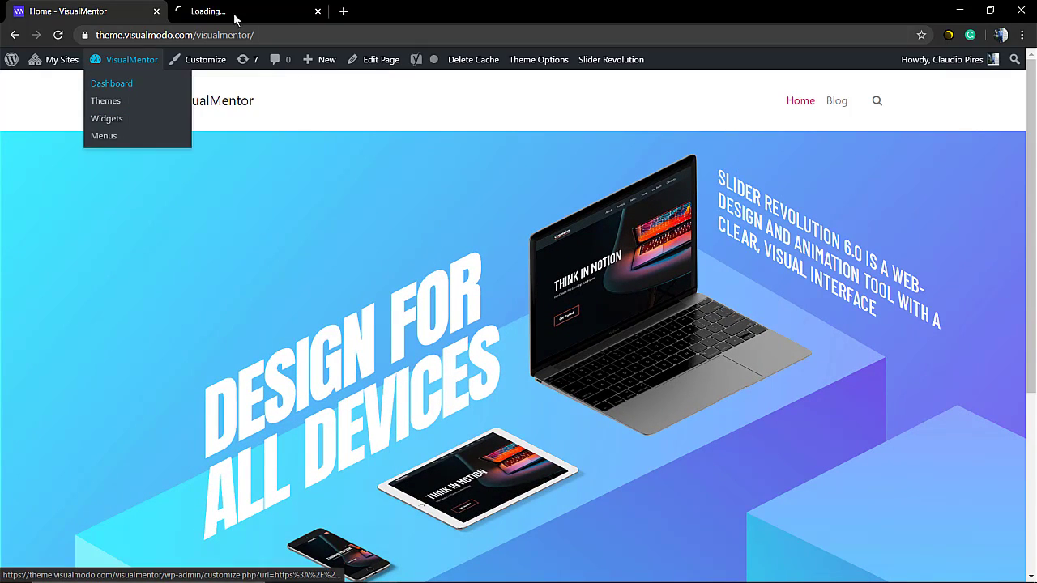
pyautogui.click(111, 84)
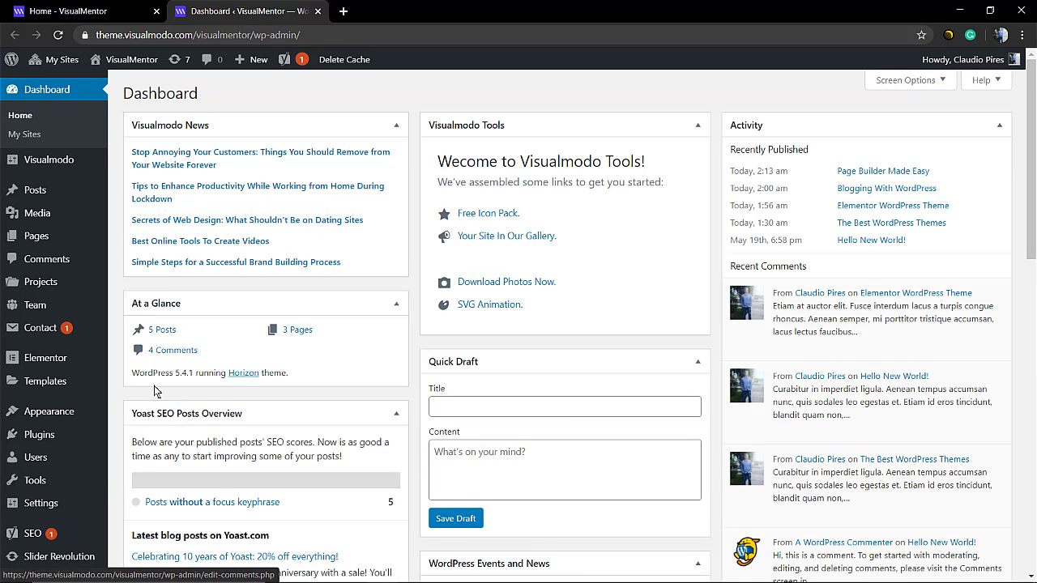
pyautogui.scroll(-3)
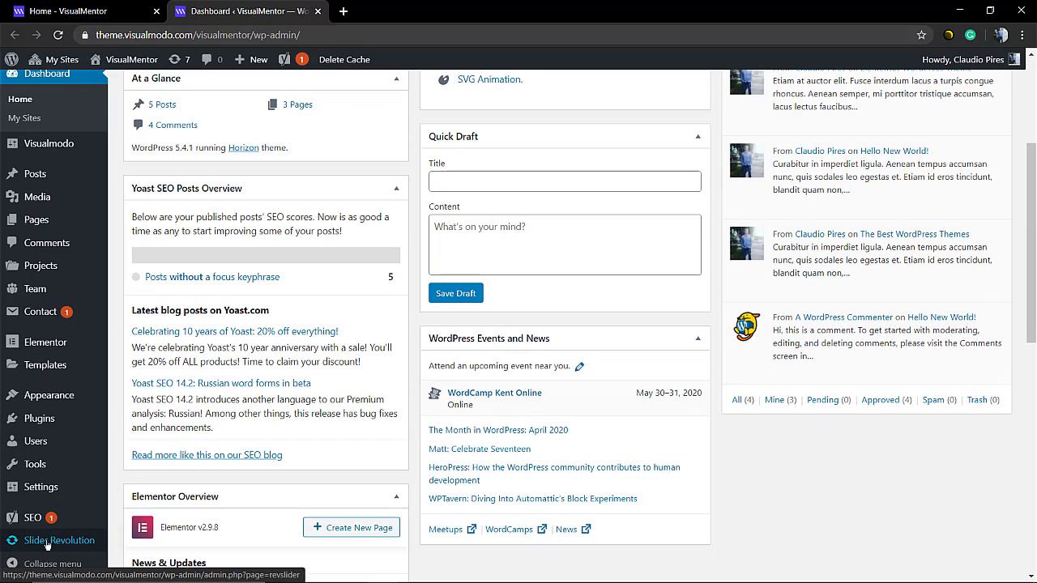
pyautogui.click(59, 540)
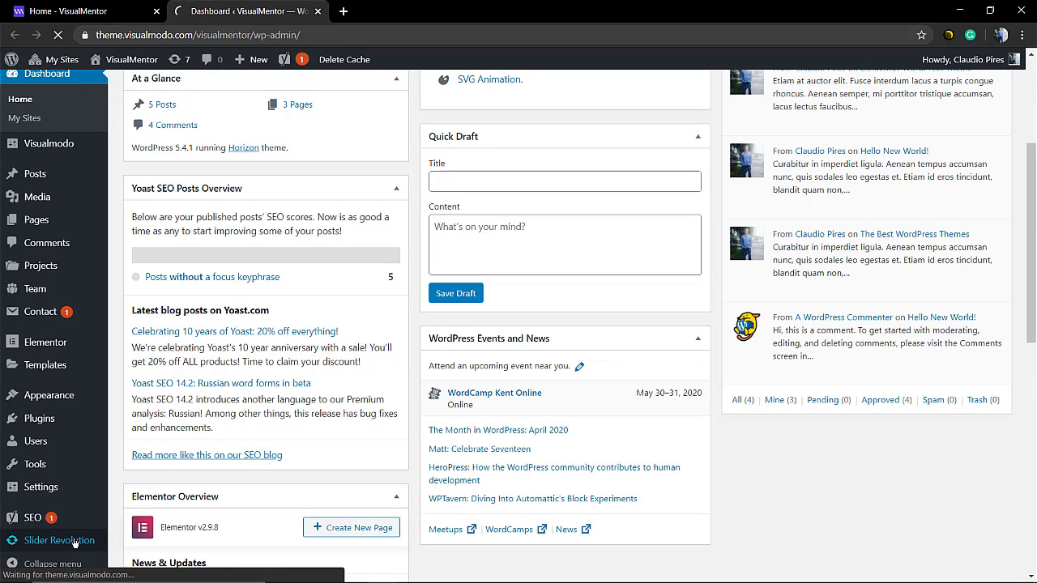
pyautogui.click(60, 541)
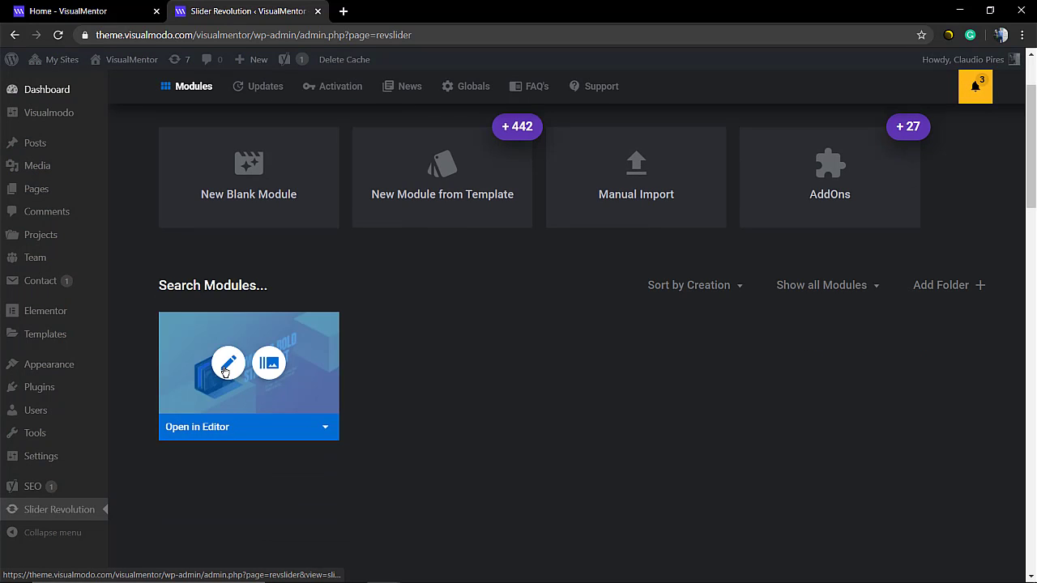
# Open the Isometric Slider1 module in the editor and show its Content Defaults settings.
pyautogui.click(229, 363)
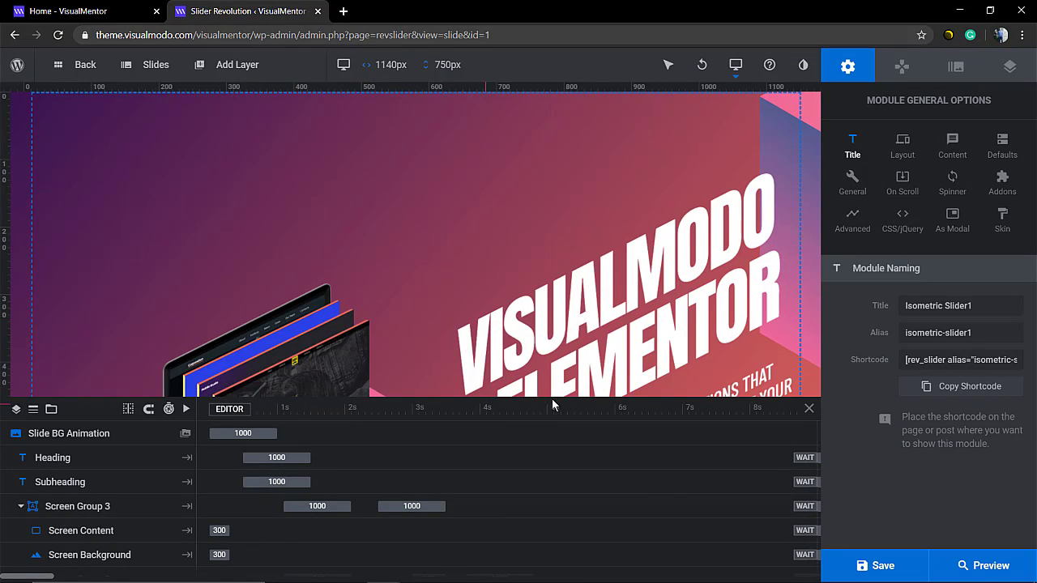
pyautogui.moveTo(795, 420)
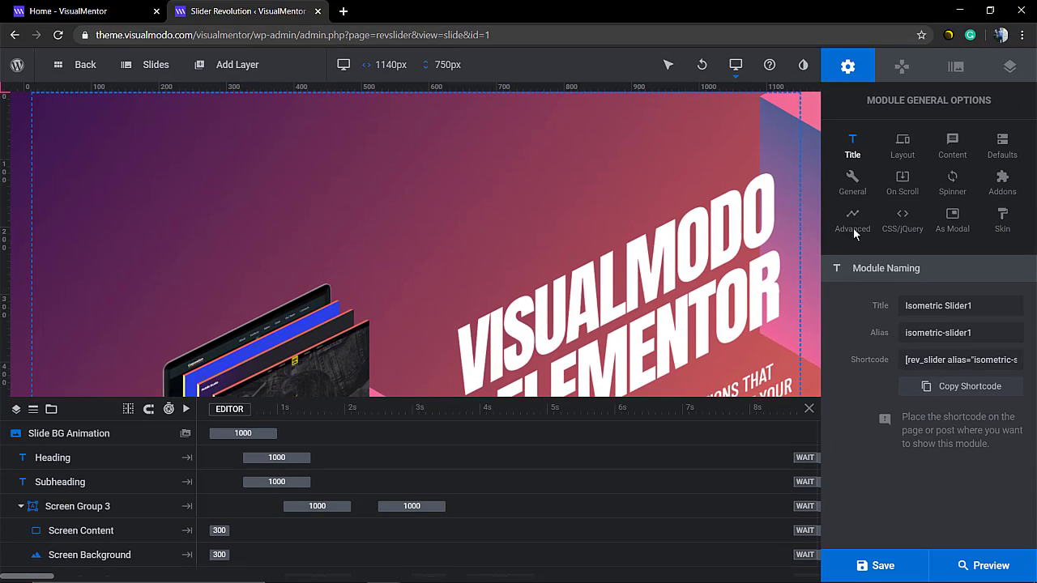
pyautogui.click(951, 142)
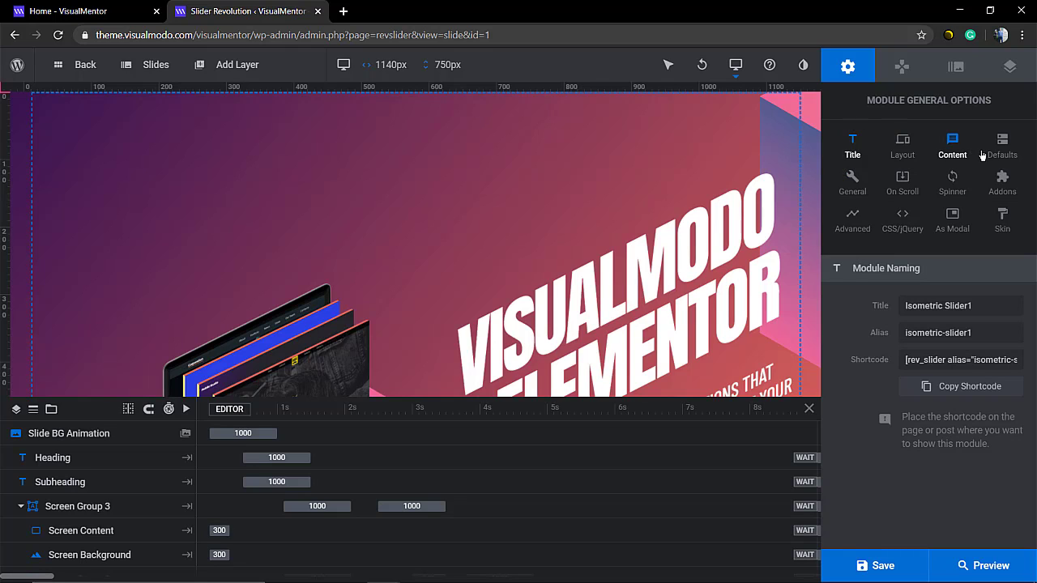
pyautogui.click(1002, 145)
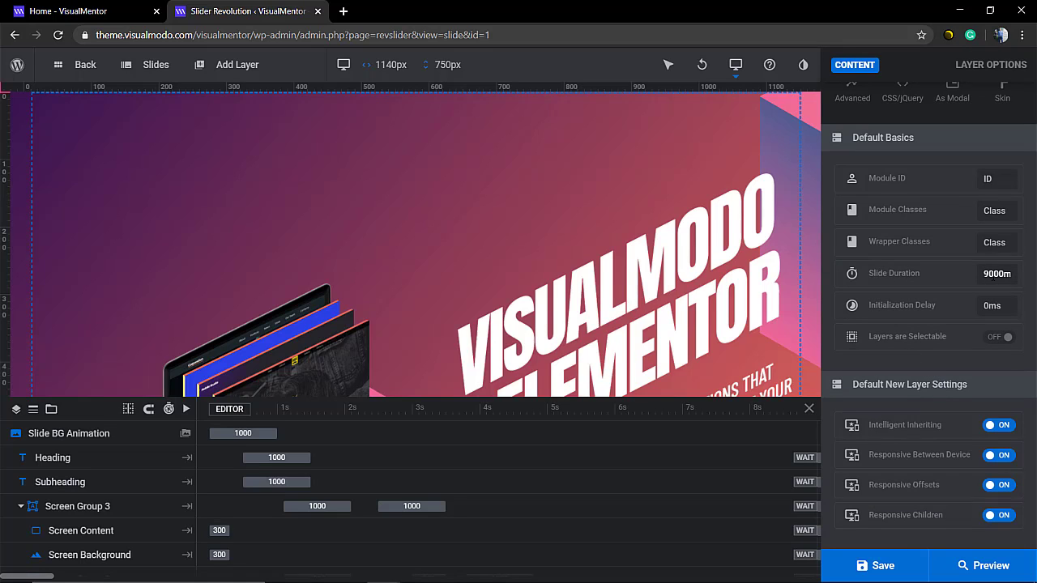
# Replace the 9000 ms Slide Duration value with 5000 and commit it.
pyautogui.click(997, 273)
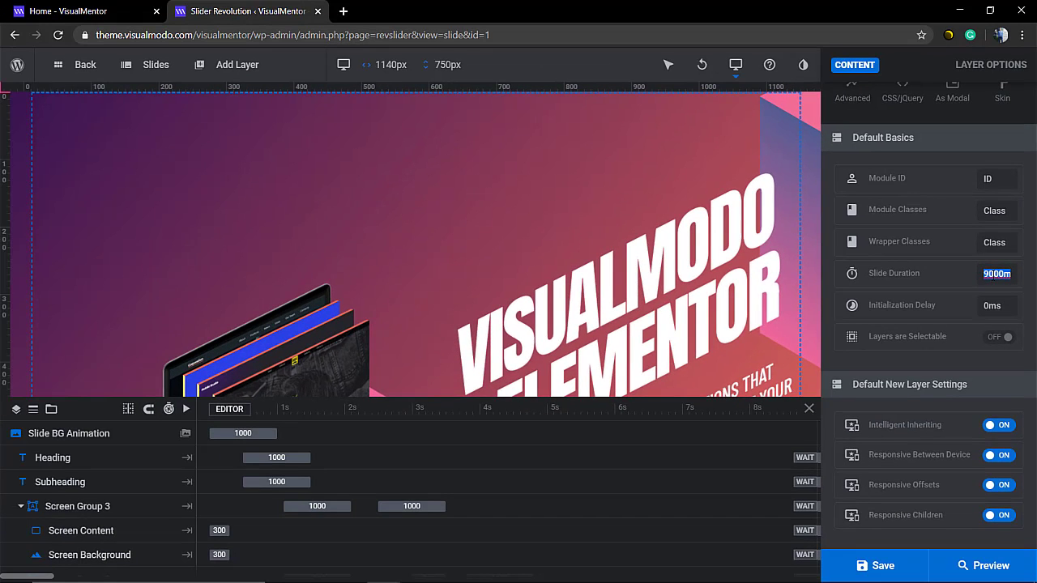
pyautogui.click(997, 273)
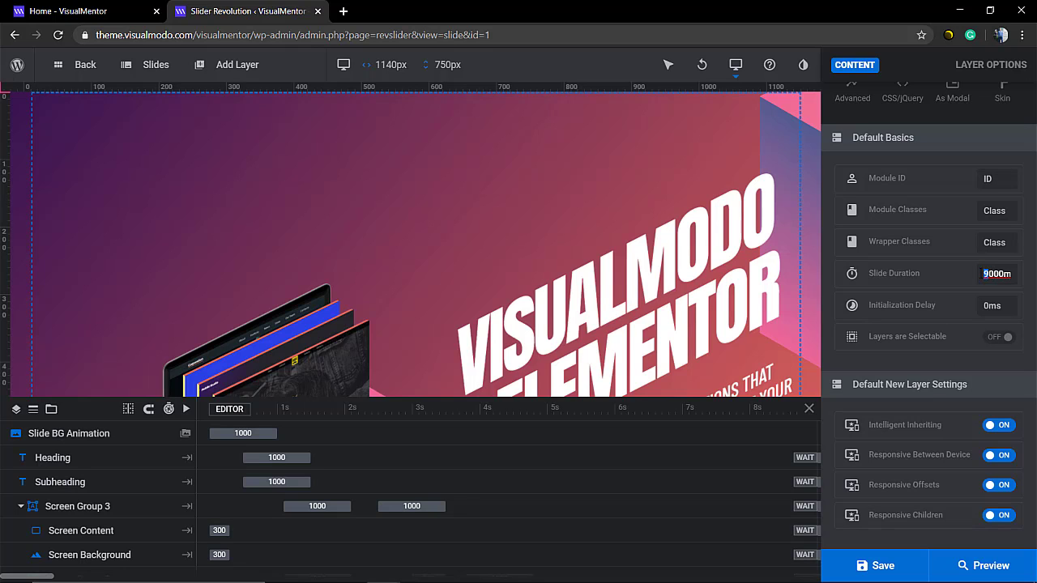
pyautogui.write('5000')
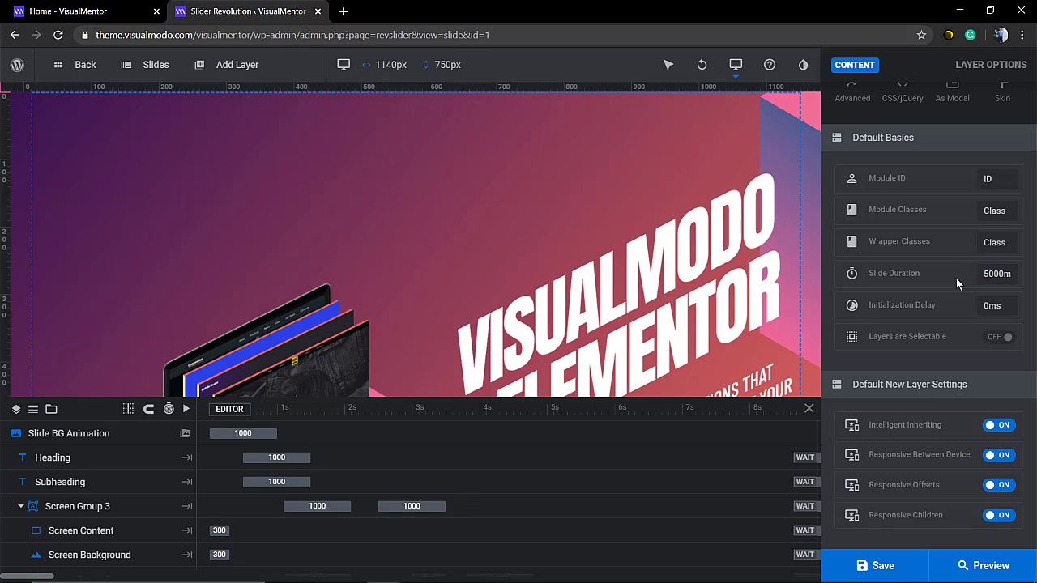
pyautogui.click(874, 565)
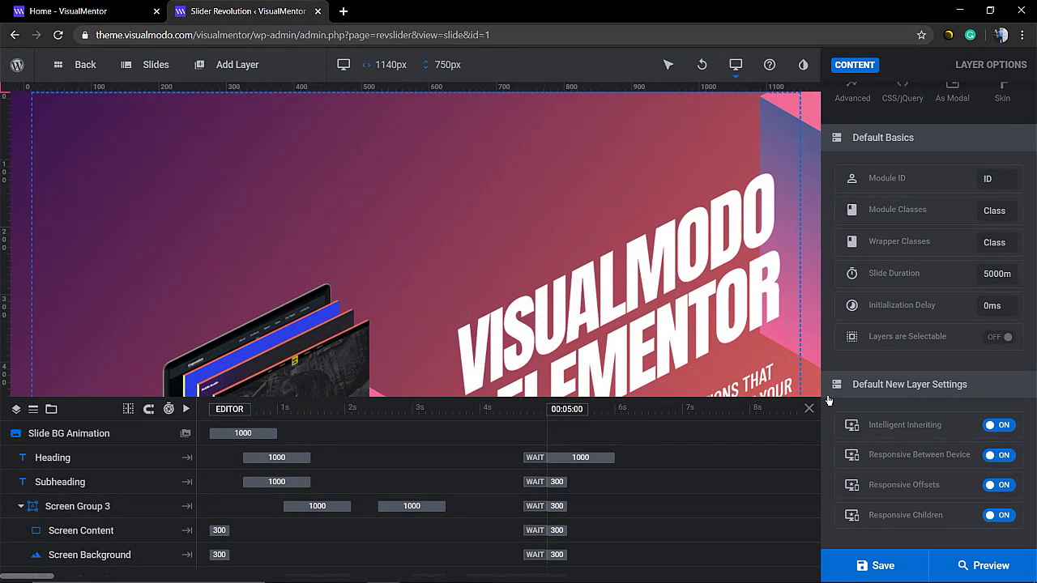
pyautogui.click(385, 409)
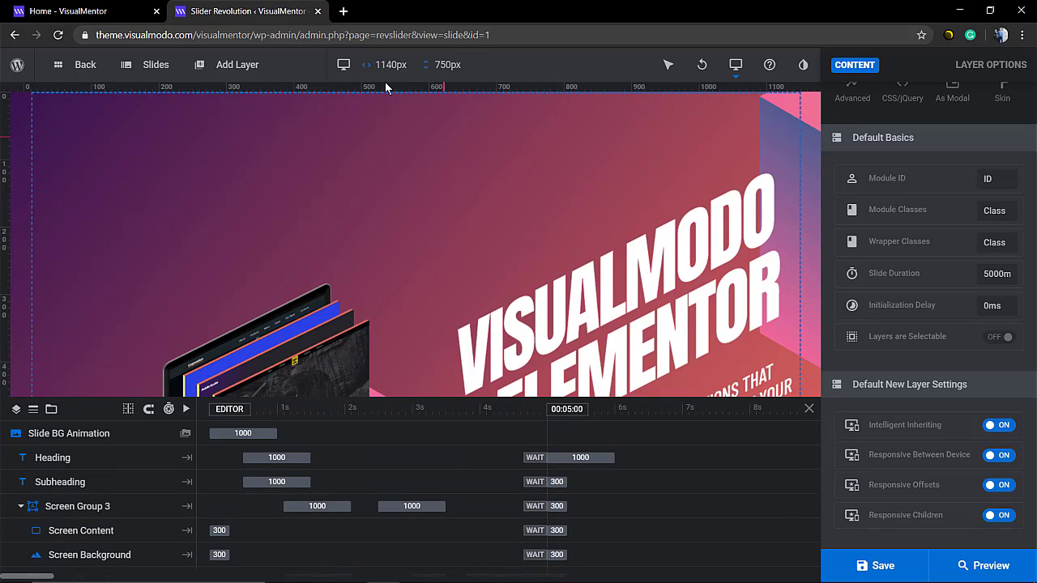
# Switch to the Home - VisualMentor tab and scroll to watch the live slider.
pyautogui.click(69, 10)
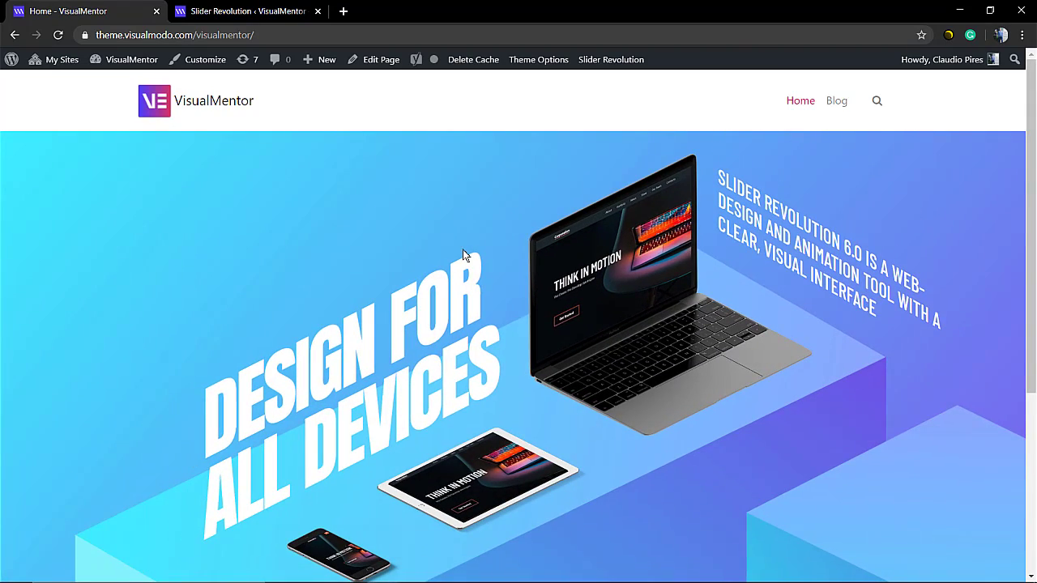
pyautogui.moveTo(519, 102)
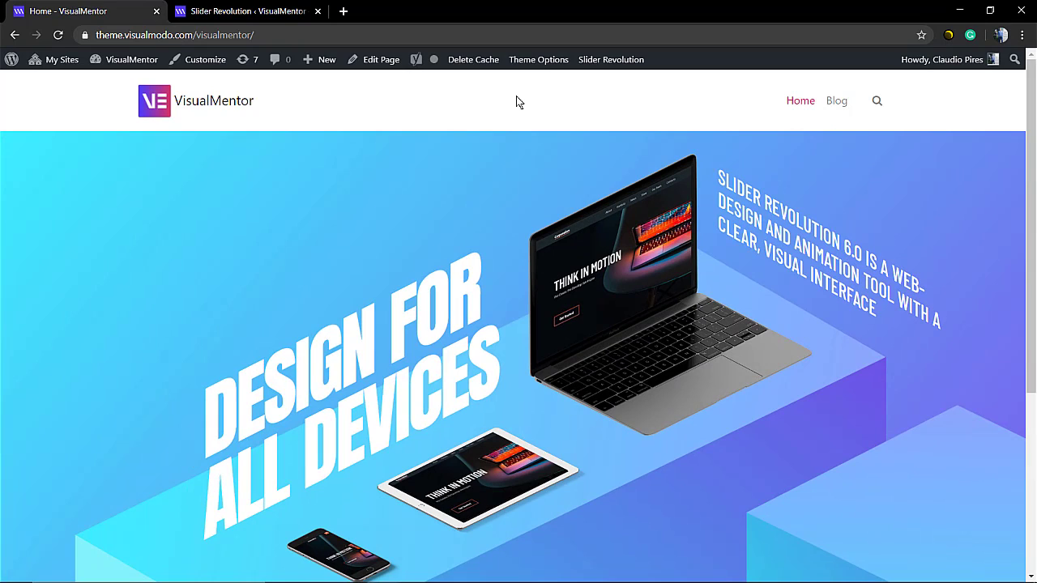
pyautogui.scroll(-3)
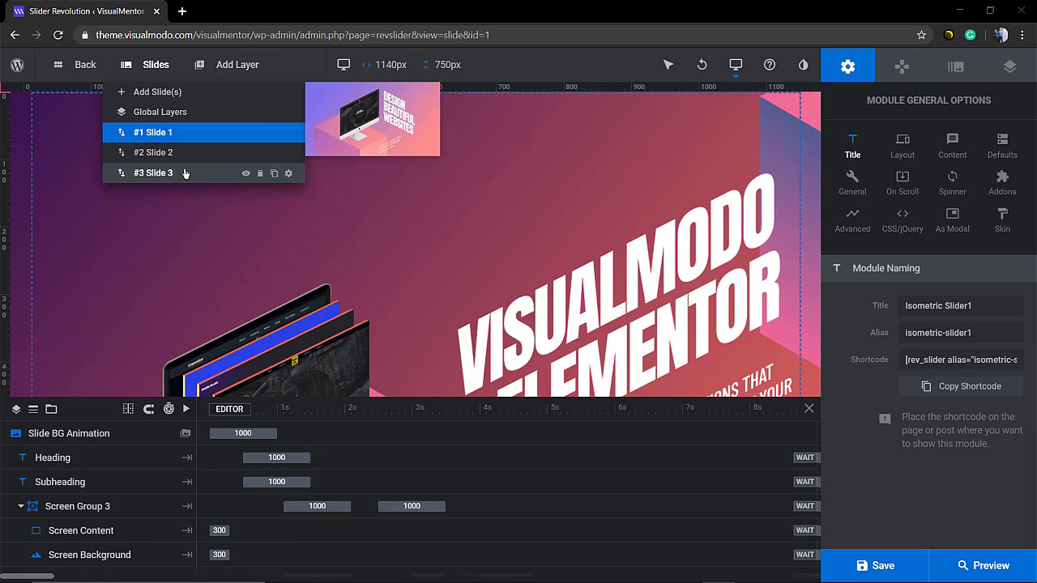
pyautogui.moveTo(190, 178)
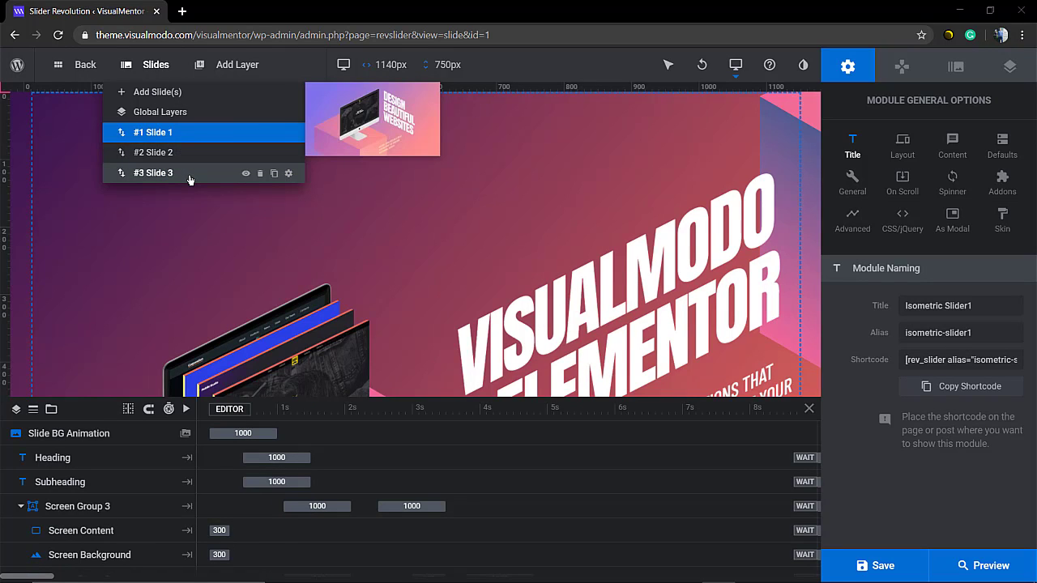
# Back in the editor, open the Slides menu listing Slides 1 through 3.
pyautogui.click(153, 132)
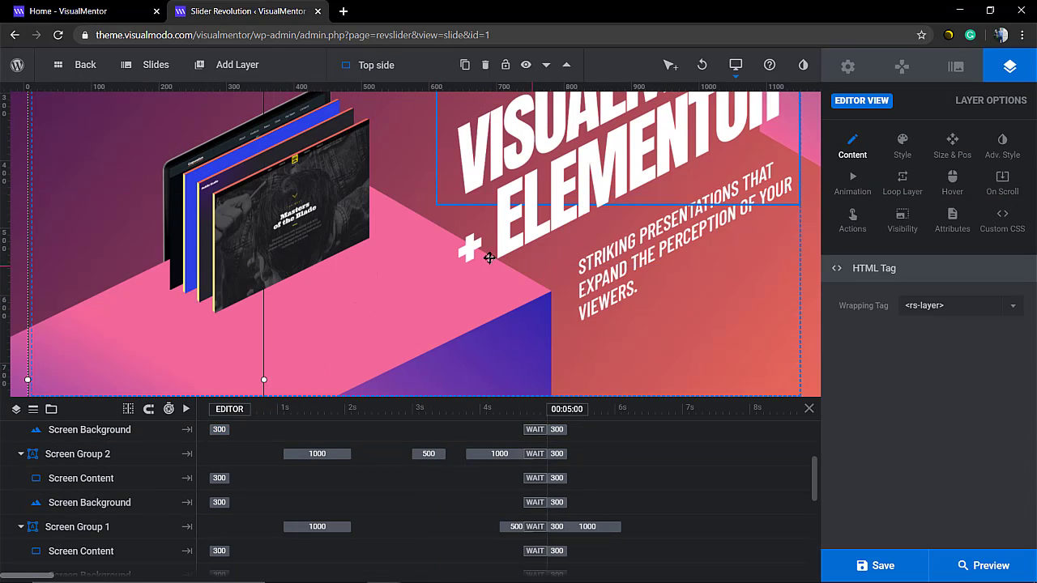
# Show the module Defaults through the settings gear and save the module.
pyautogui.click(847, 66)
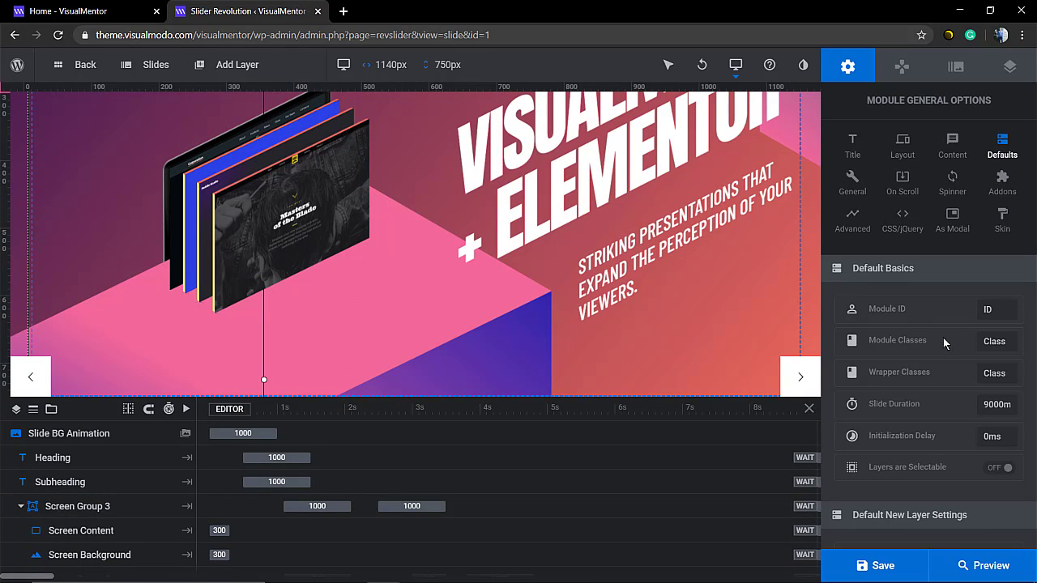
pyautogui.moveTo(610, 329)
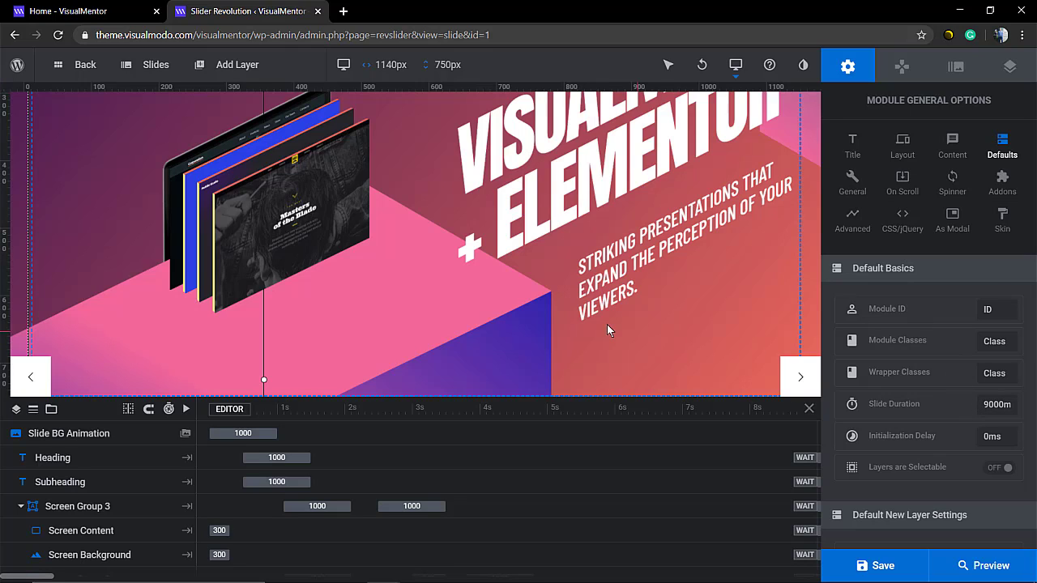
pyautogui.moveTo(765, 328)
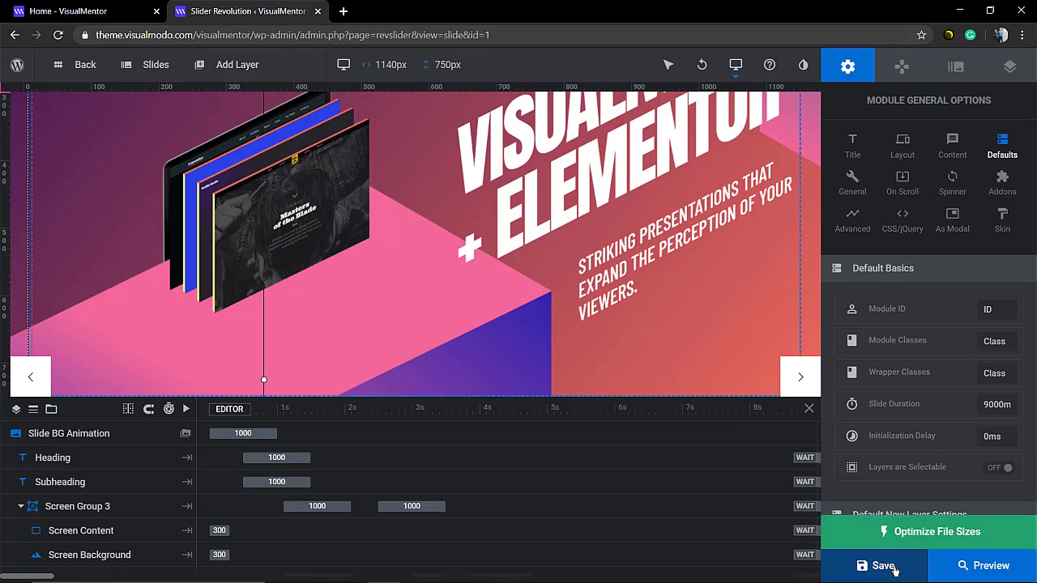
pyautogui.click(881, 566)
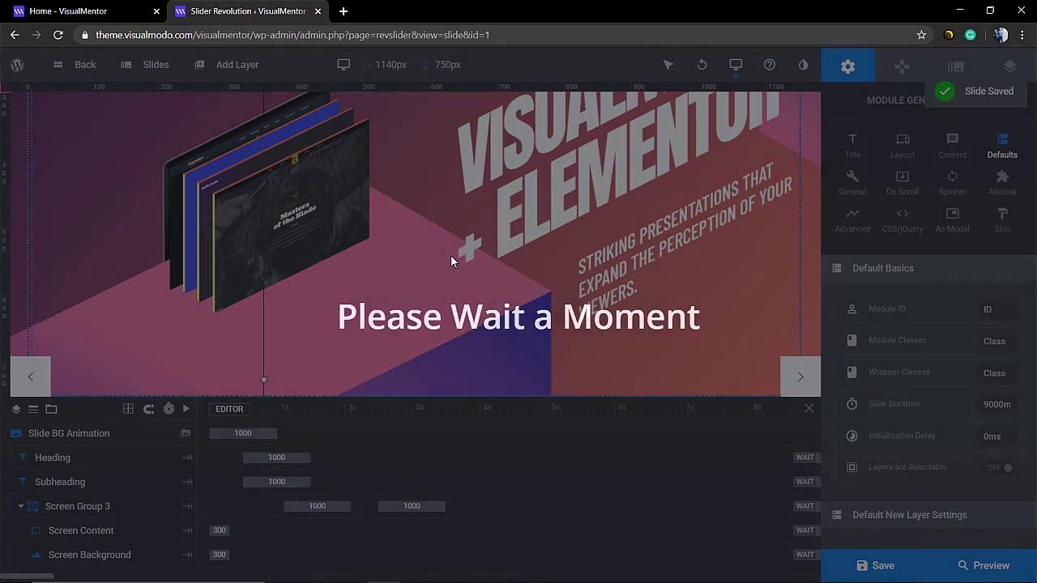